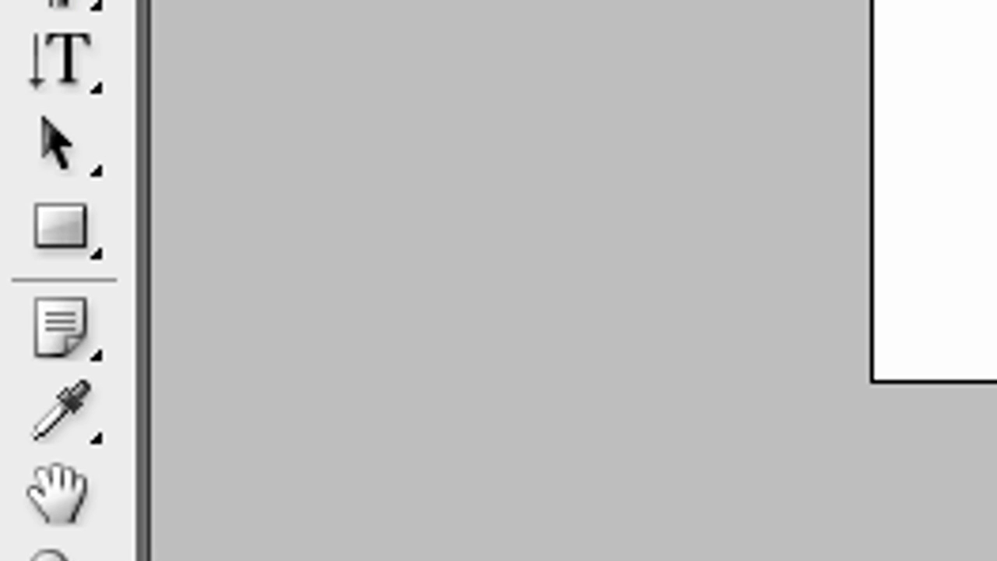
mouse_move(299, 144)
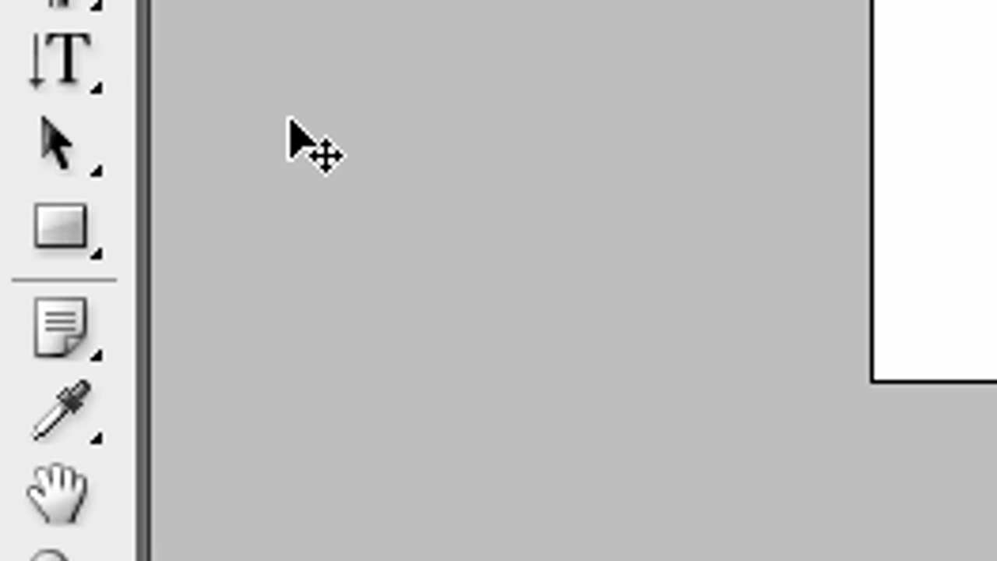
mouse_move(398, 143)
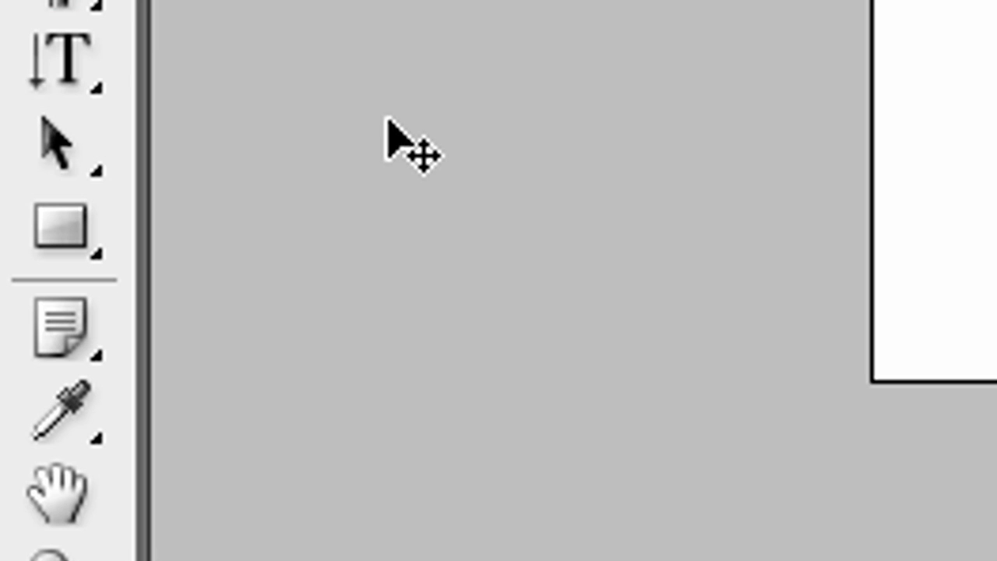
Select the Rectangle Tool so rectangle shapes can be drawn
left_click(60, 225)
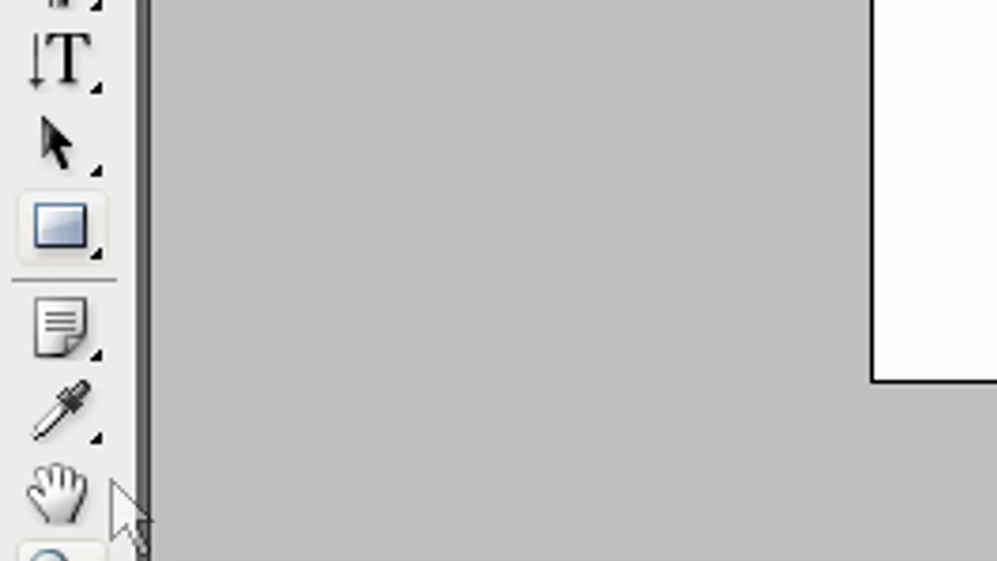
left_click(59, 226)
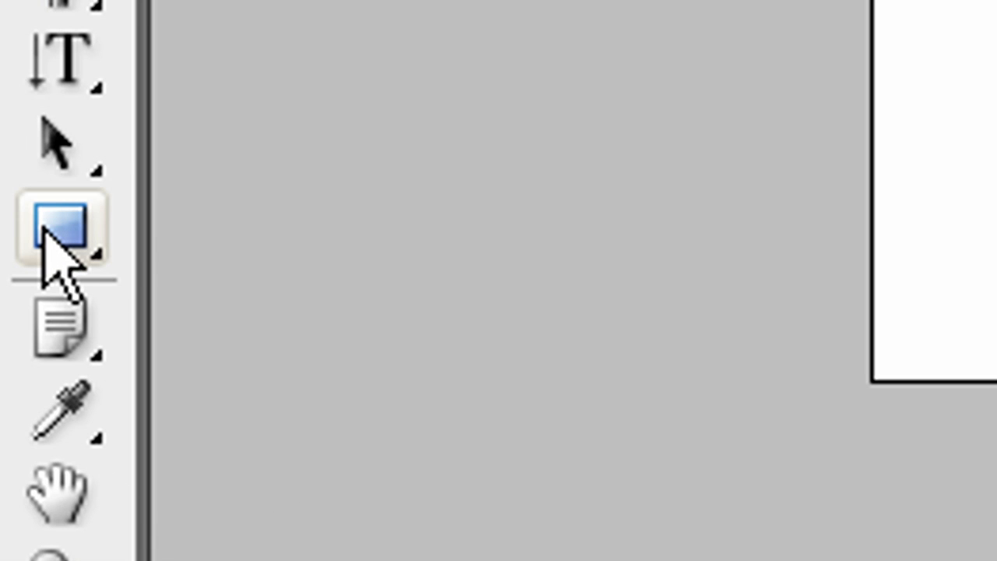
mouse_move(70, 226)
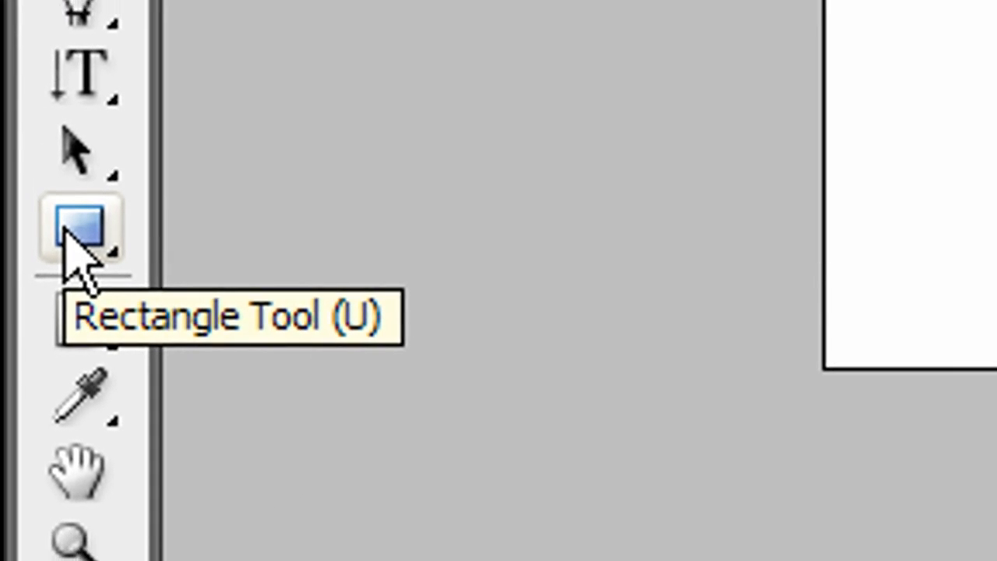
Draw an orange rectangle, narrow it to a square, tilt it and move it top left
left_click_drag(282, 84, 667, 295)
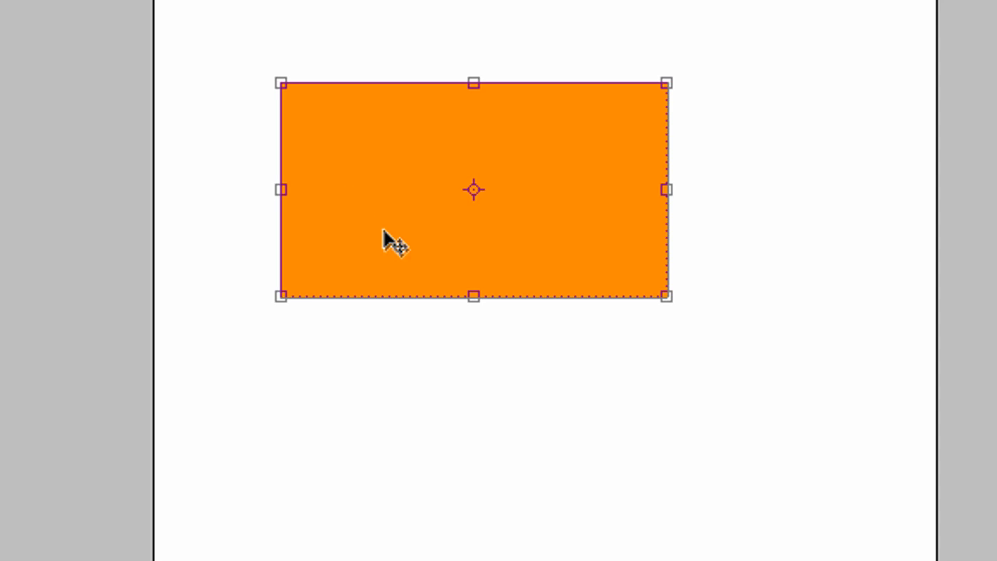
left_click_drag(398, 243, 293, 178)
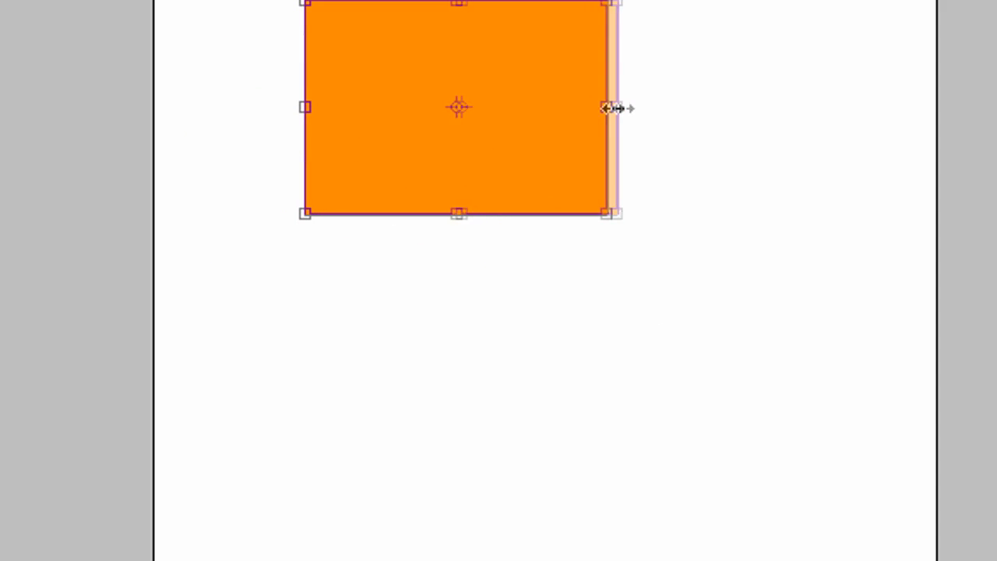
left_click_drag(610, 108, 542, 107)
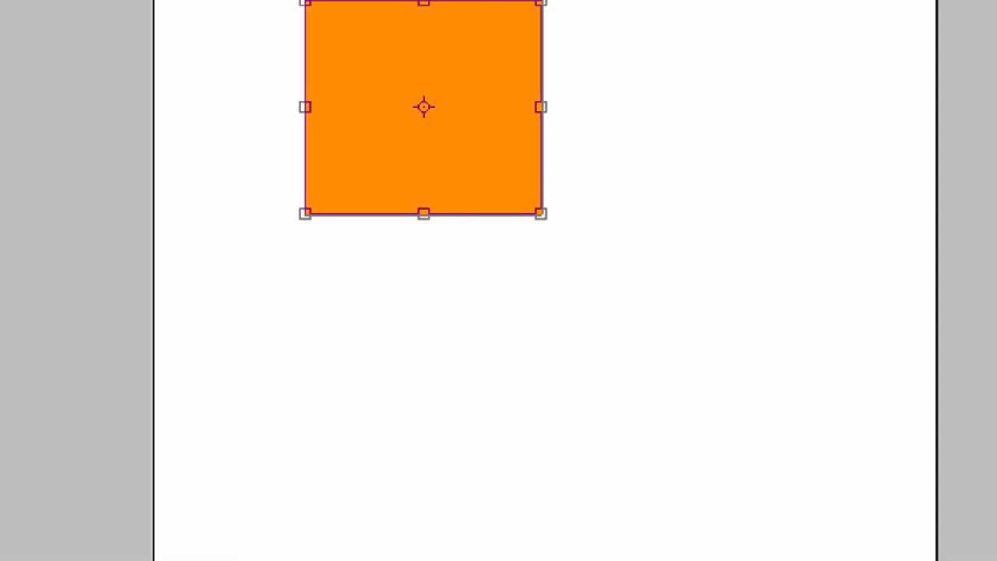
left_click_drag(305, 212, 356, 249)
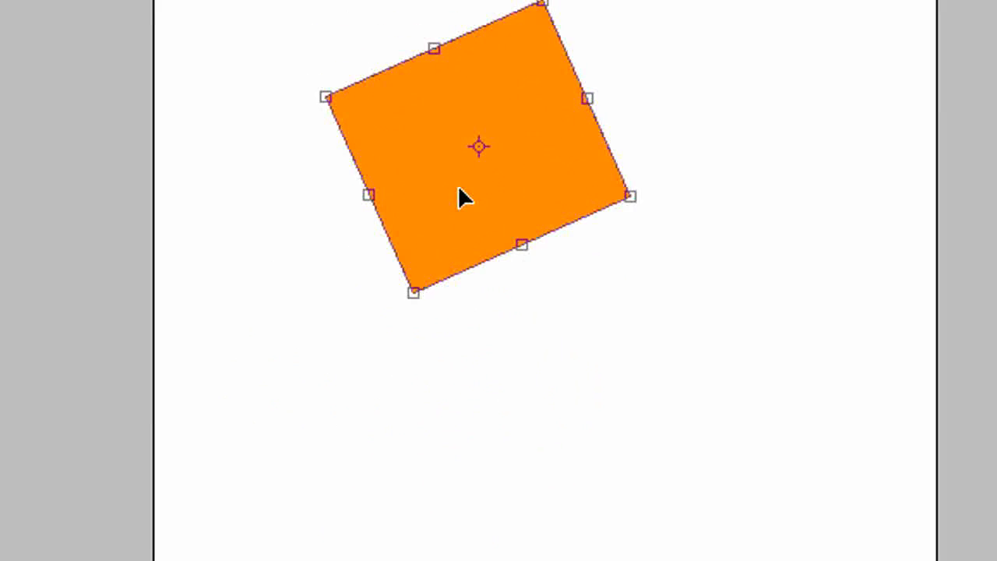
left_click_drag(464, 200, 304, 199)
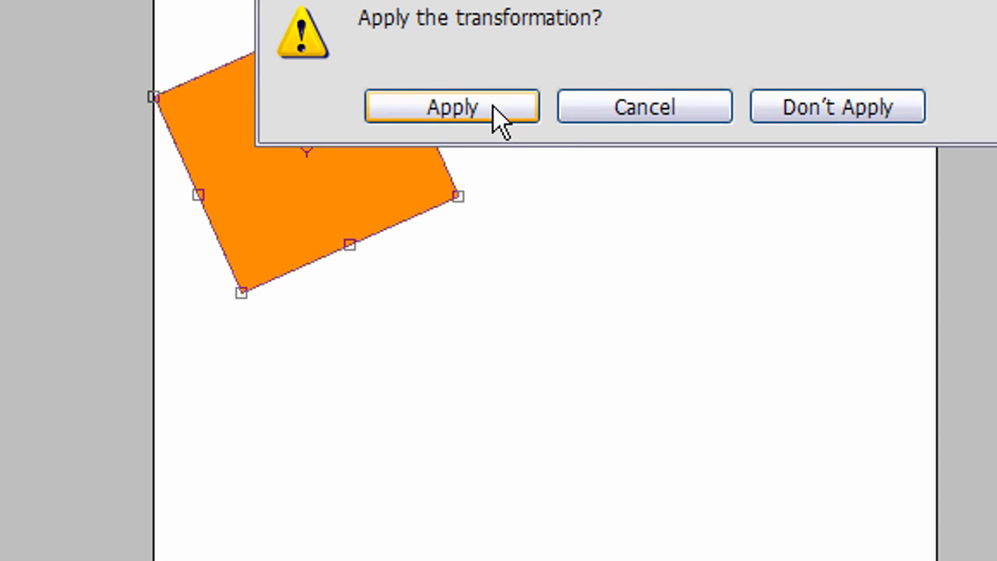
Apply the square's new size and rotation
left_click(452, 106)
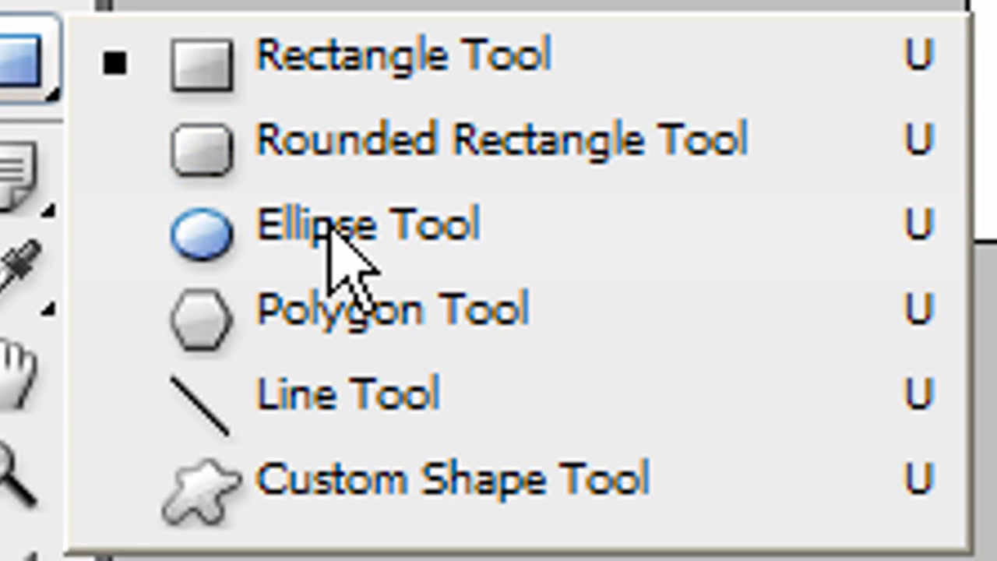
mouse_move(351, 327)
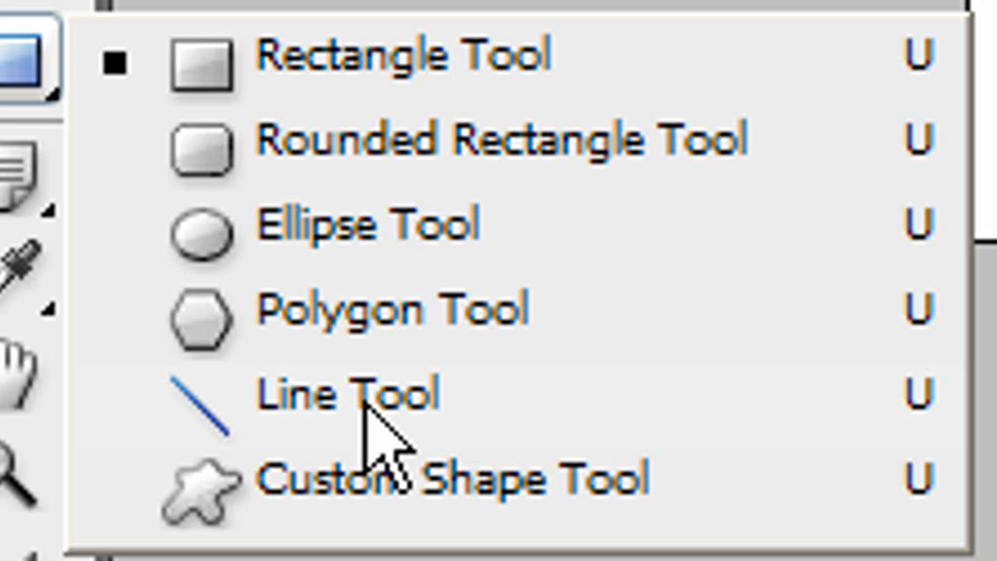
mouse_move(413, 499)
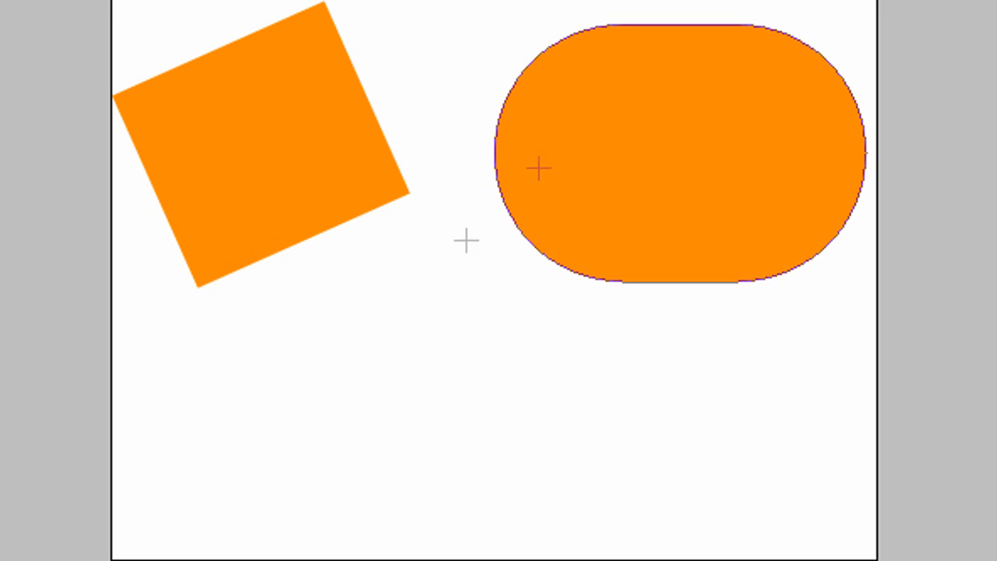
mouse_move(331, 309)
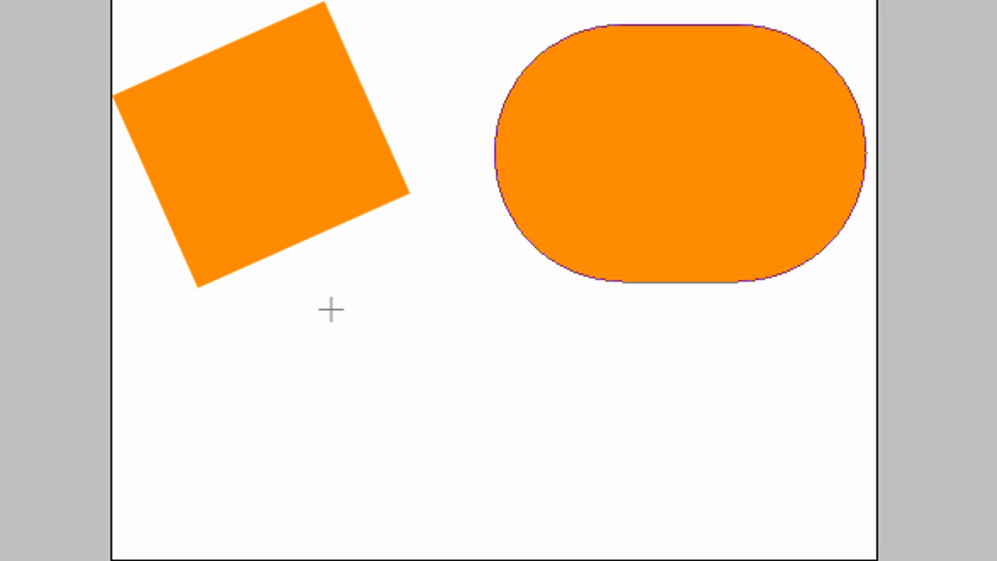
Draw a long orange rounded pill shape across the canvas middle
left_click_drag(330, 308, 826, 505)
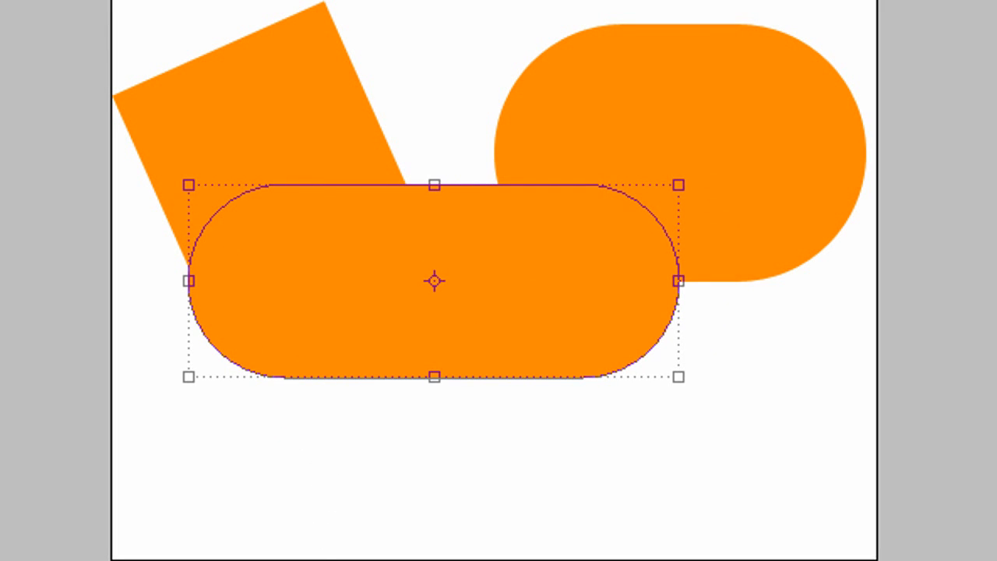
mouse_move(288, 311)
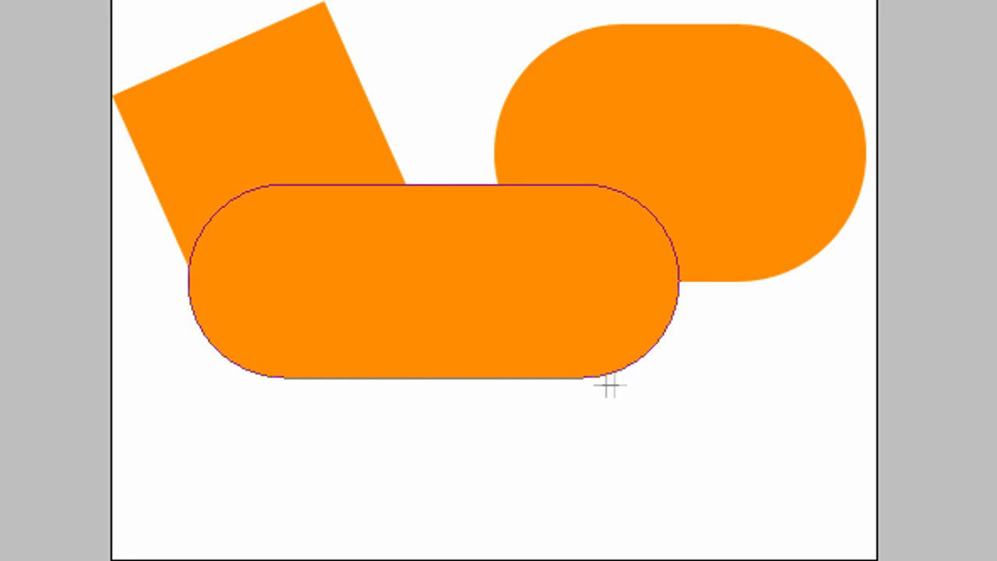
mouse_move(673, 371)
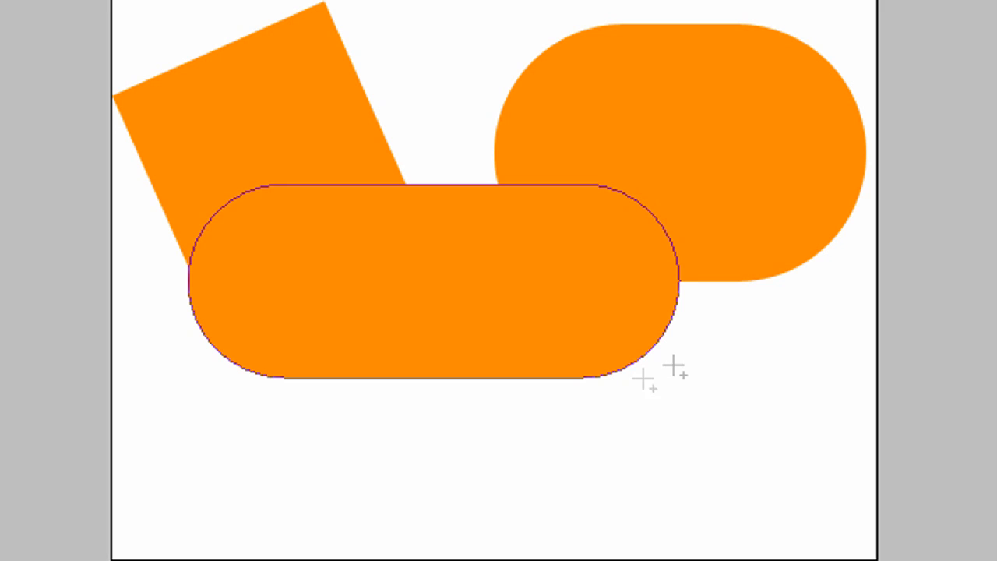
mouse_move(542, 99)
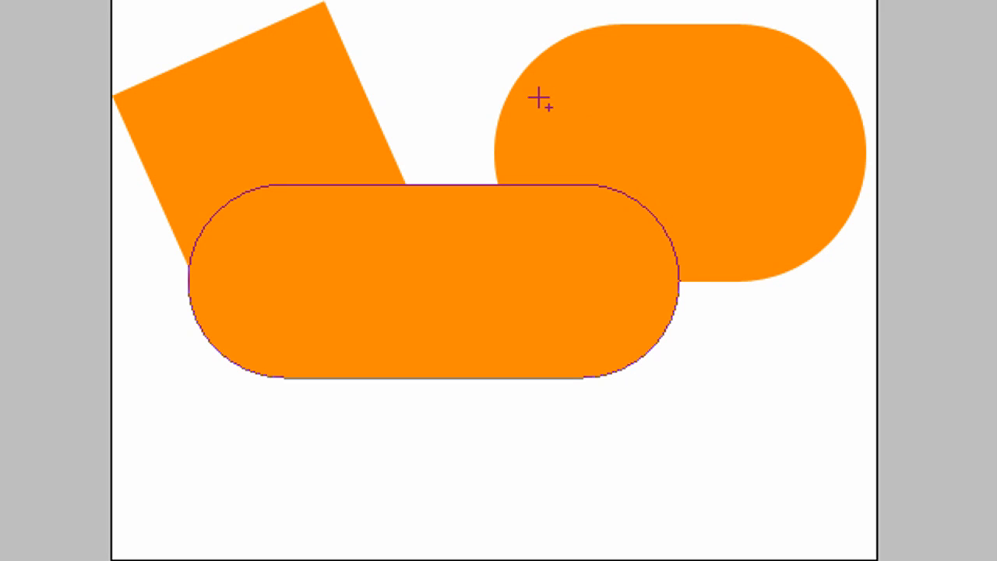
Draw an orange circle overlapping the top of the capsule shape
left_click_drag(537, 101, 779, 452)
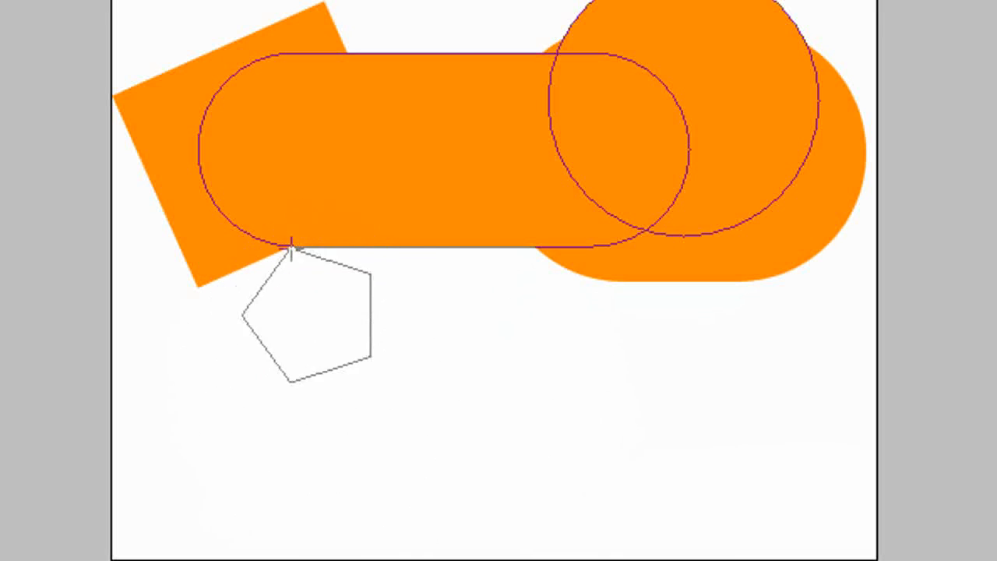
Place an orange pentagon in the lower right and tweak its rotation and position
left_click_drag(304, 320, 745, 375)
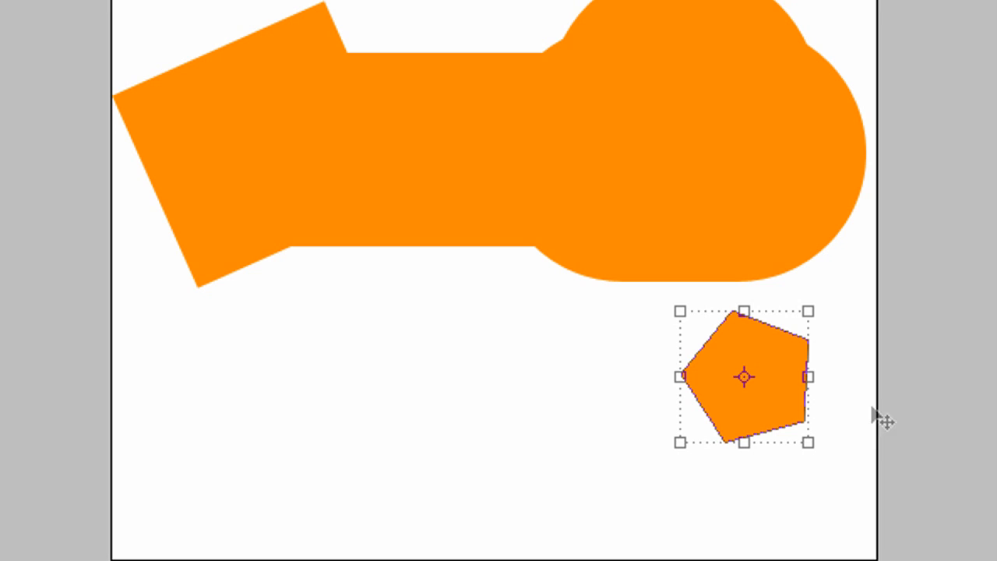
left_click_drag(745, 379, 592, 250)
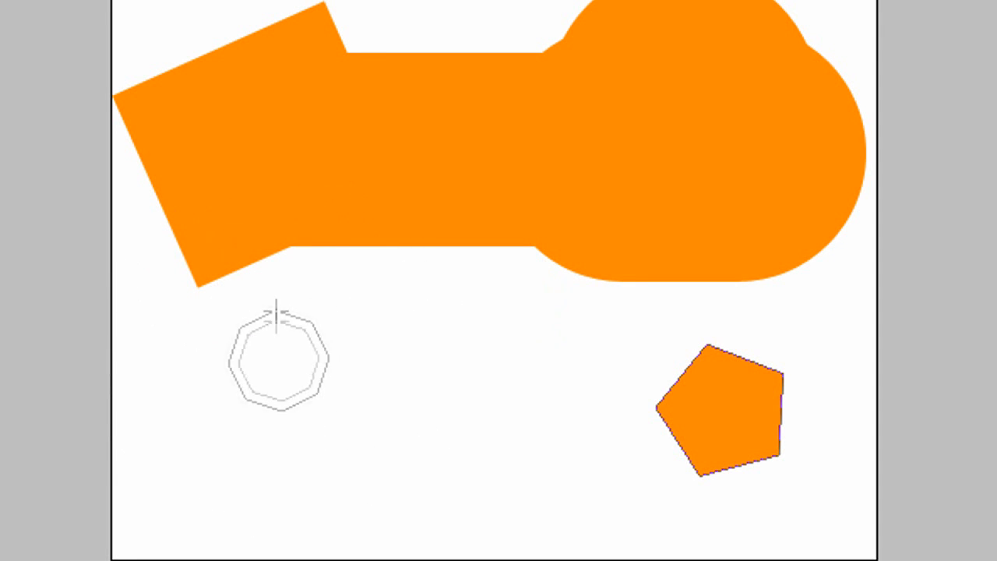
Draw an orange octagon at the lower left and a circle beneath the merged shape
left_click(278, 362)
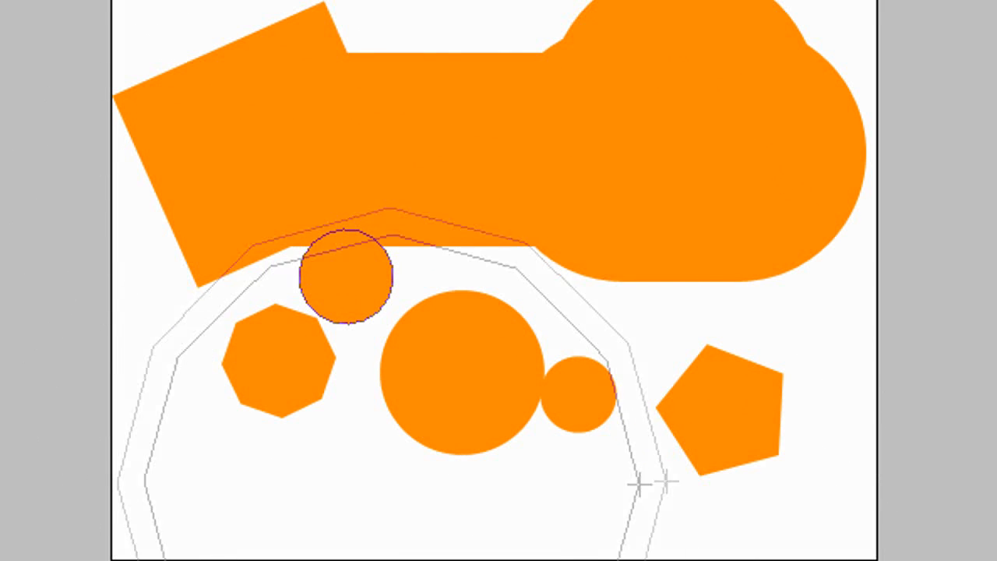
left_click_drag(351, 277, 392, 483)
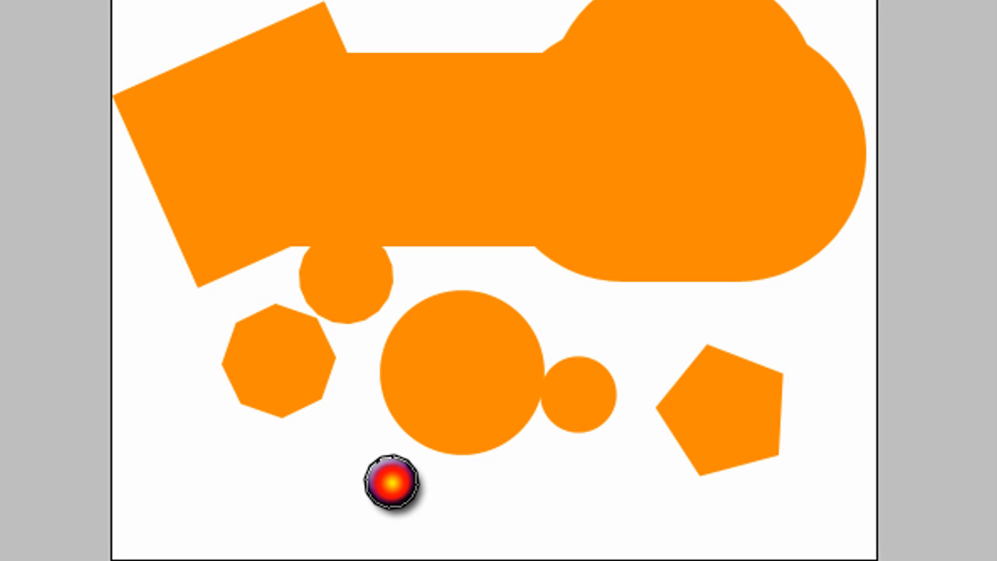
Draw a thick orange line across the shapes, then close without saving
left_click_drag(393, 481, 542, 393)
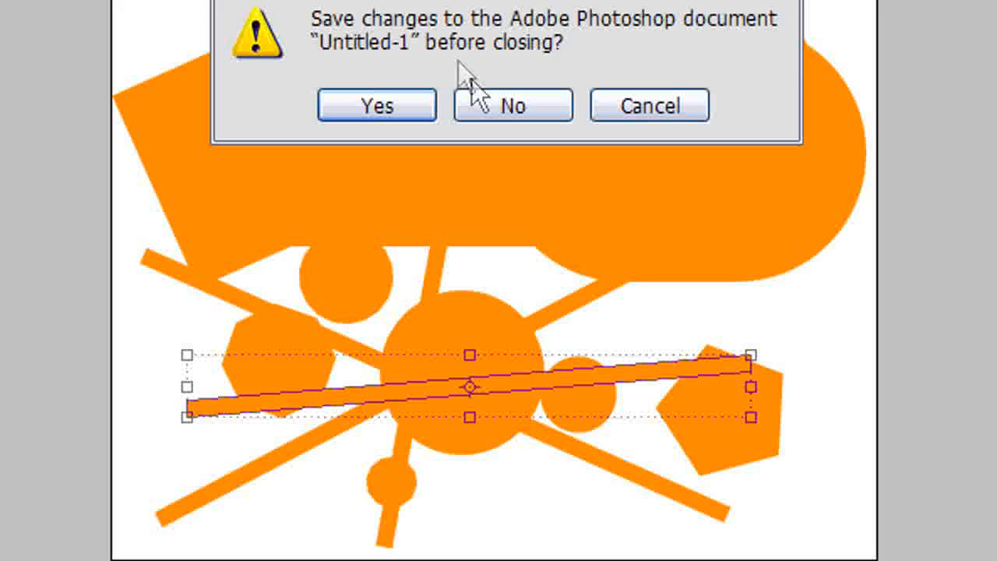
left_click(514, 104)
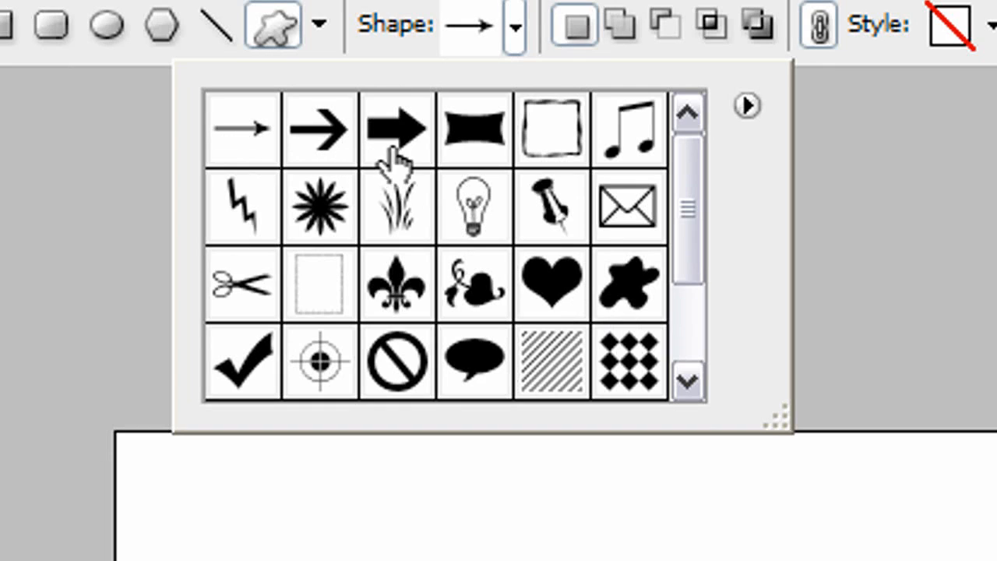
mouse_move(506, 168)
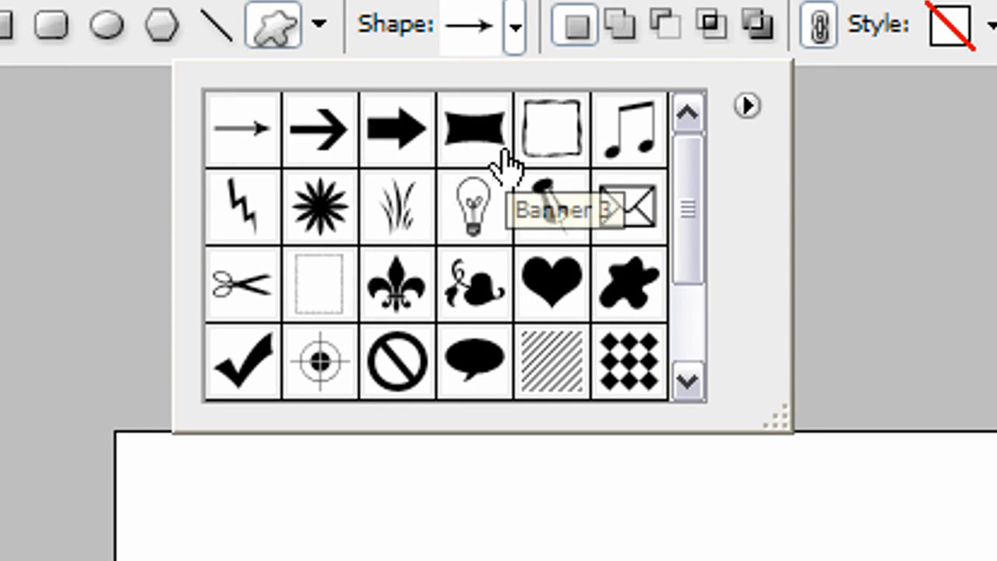
mouse_move(470, 132)
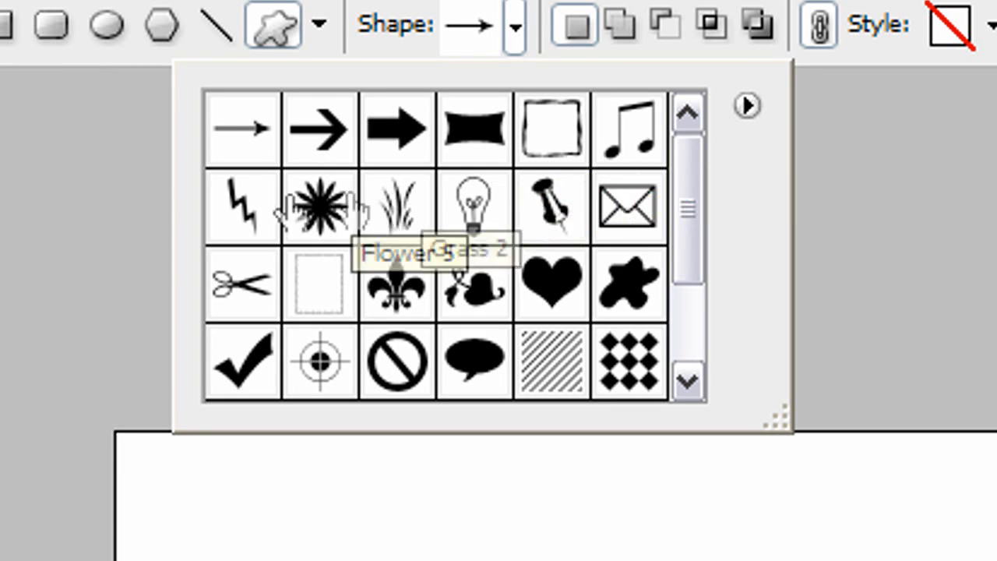
mouse_move(397, 206)
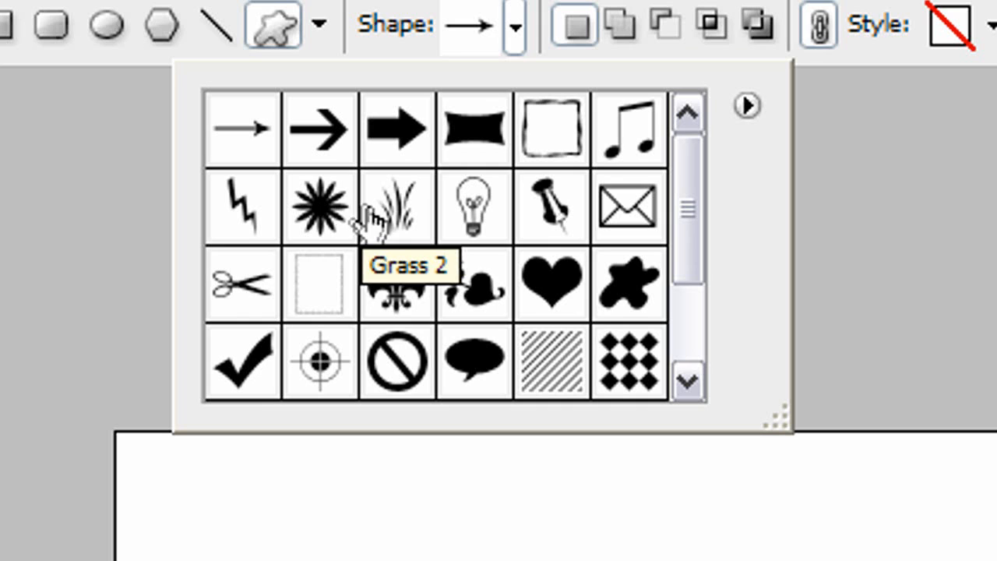
mouse_move(576, 211)
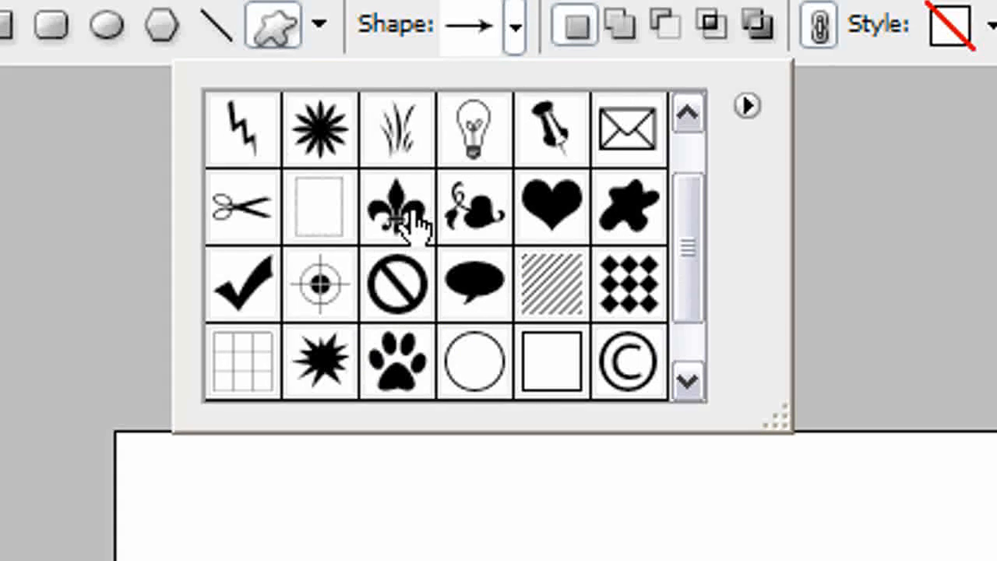
mouse_move(468, 211)
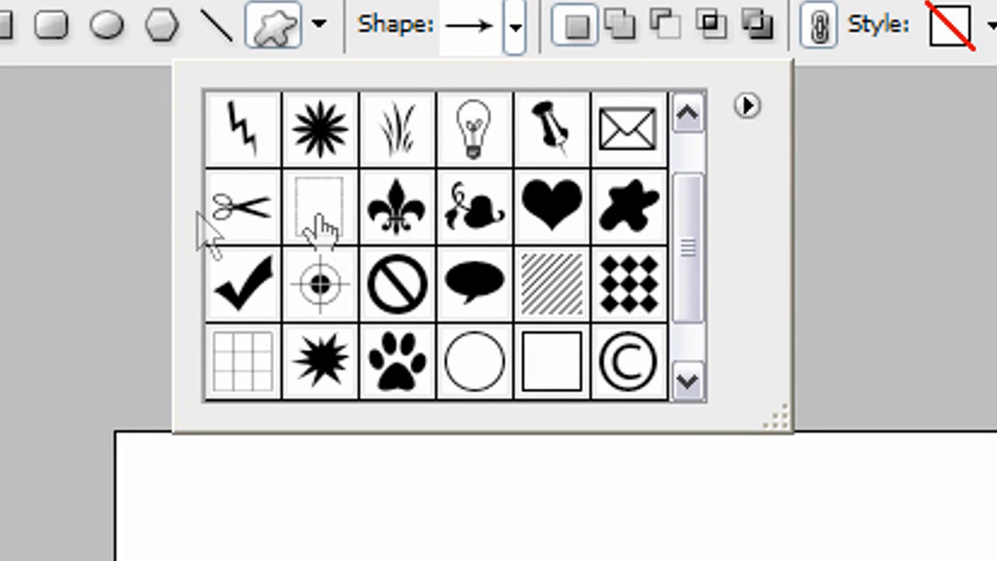
Choose the trademark TM shape from the Custom Shape picker
scroll("down", 3)
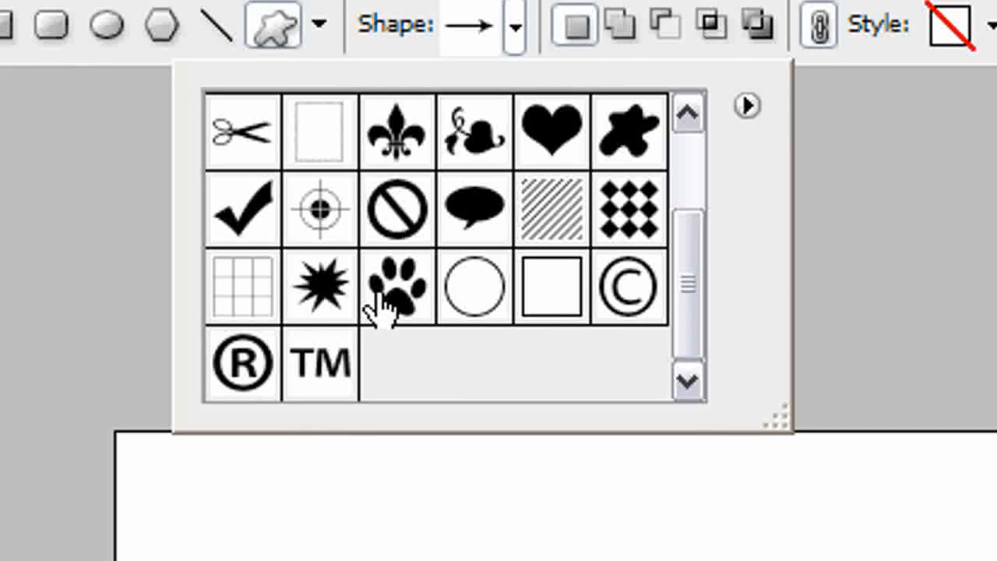
left_click(319, 365)
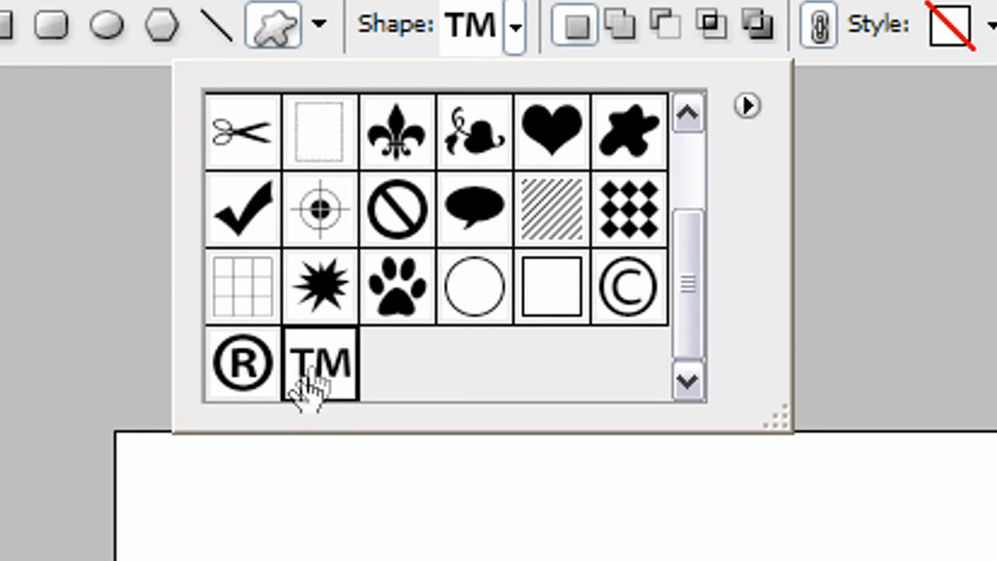
left_click(320, 362)
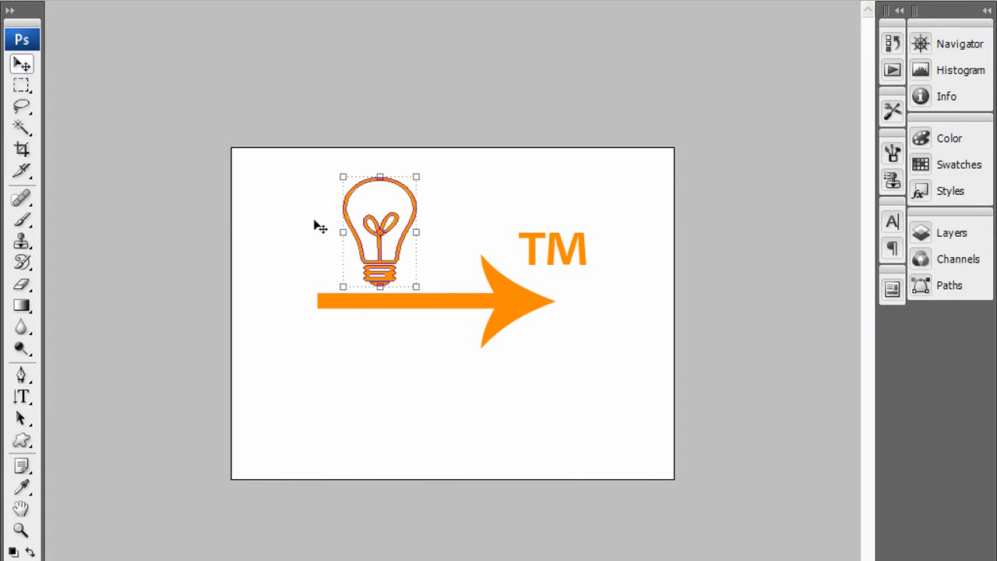
Move the light bulb beside the arrow's tail and scroll the shape picker further
left_click_drag(381, 233, 315, 233)
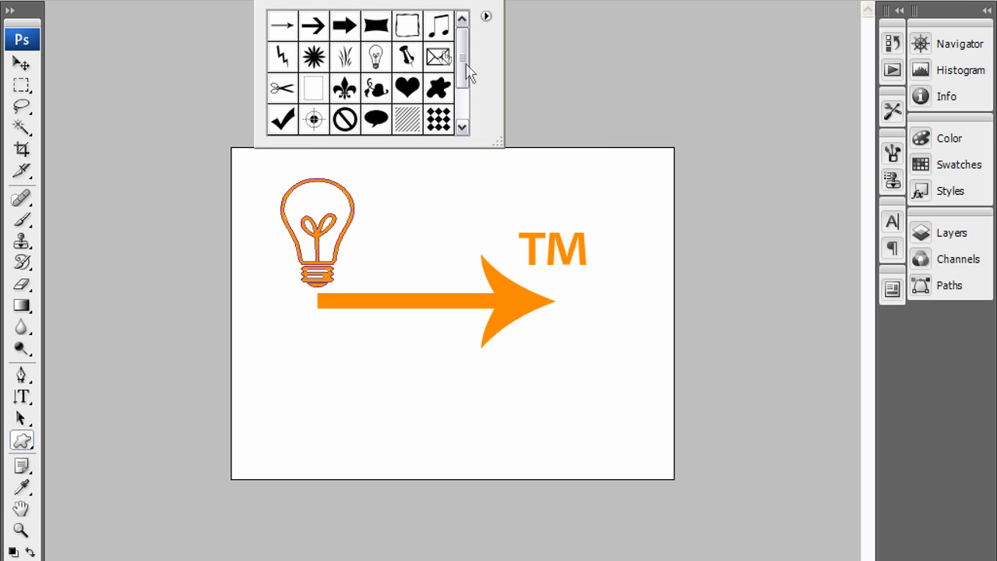
scroll("down", 3)
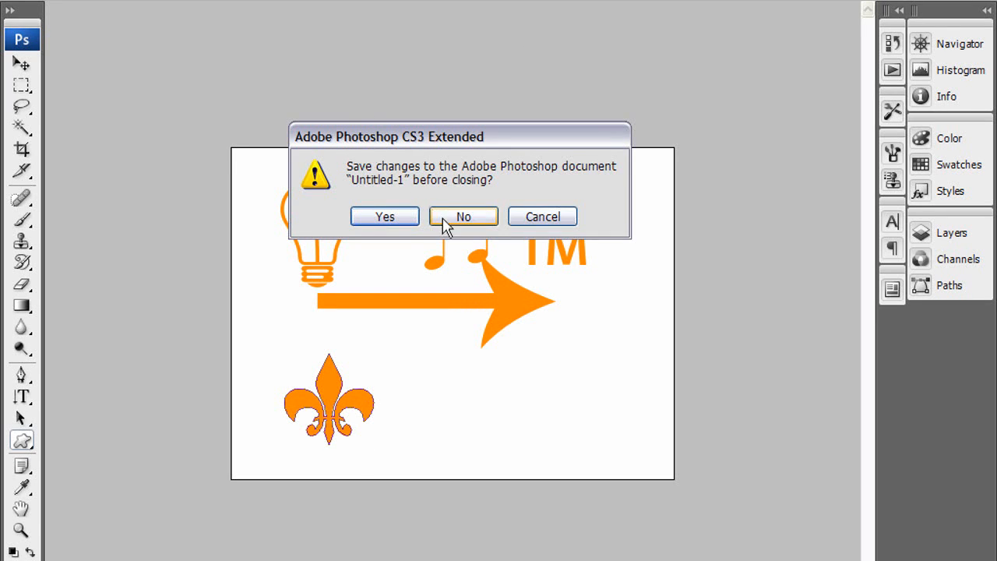
Discard the unsaved shapes drawing and open the suggested 'gu' monster JPG via Ctrl+O
left_click(465, 216)
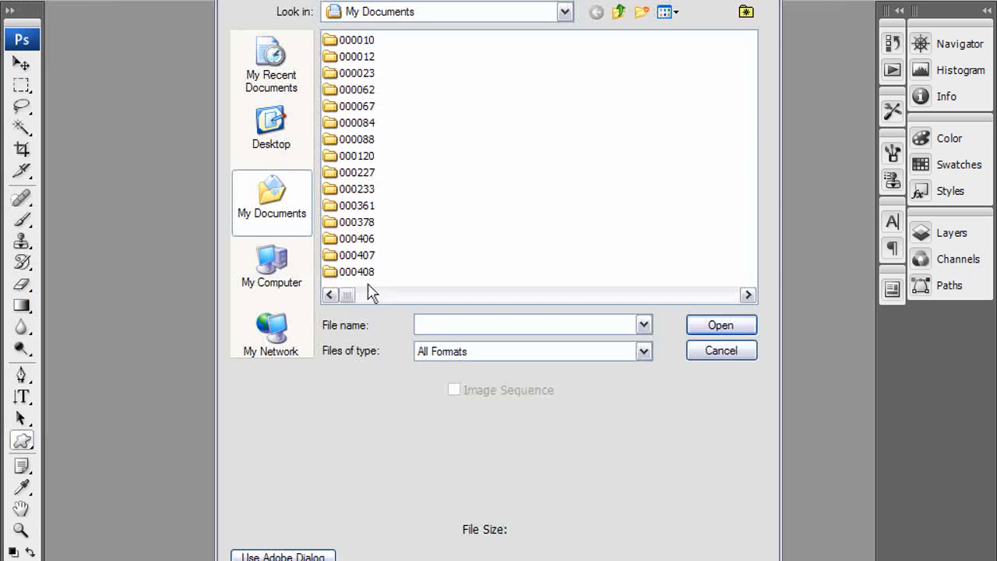
left_click(661, 13)
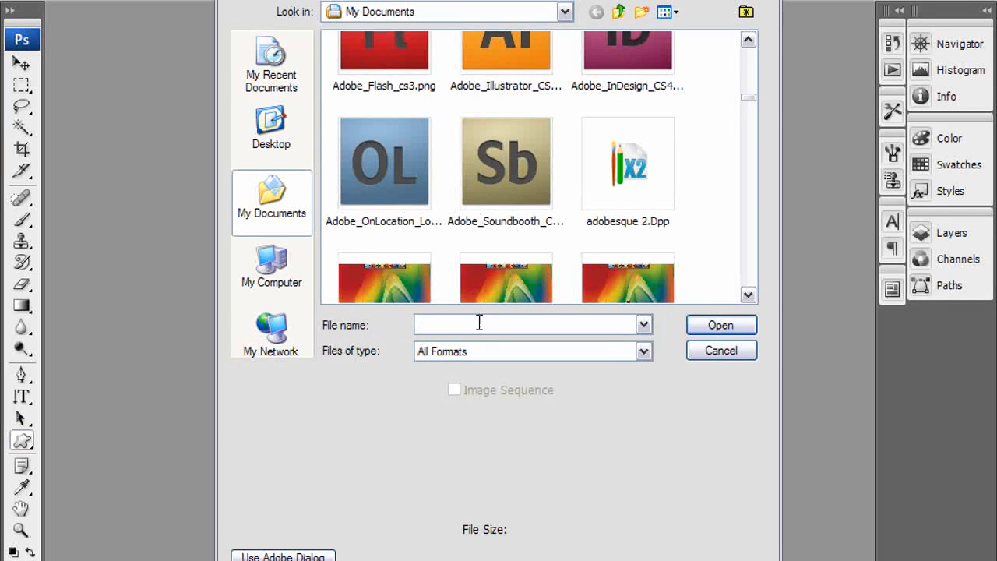
type("gu")
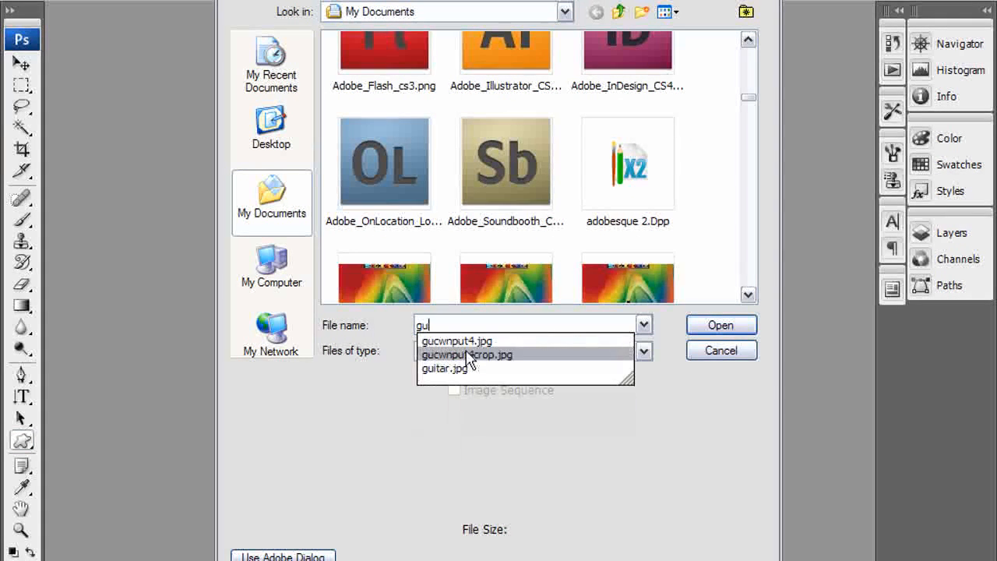
left_click(455, 340)
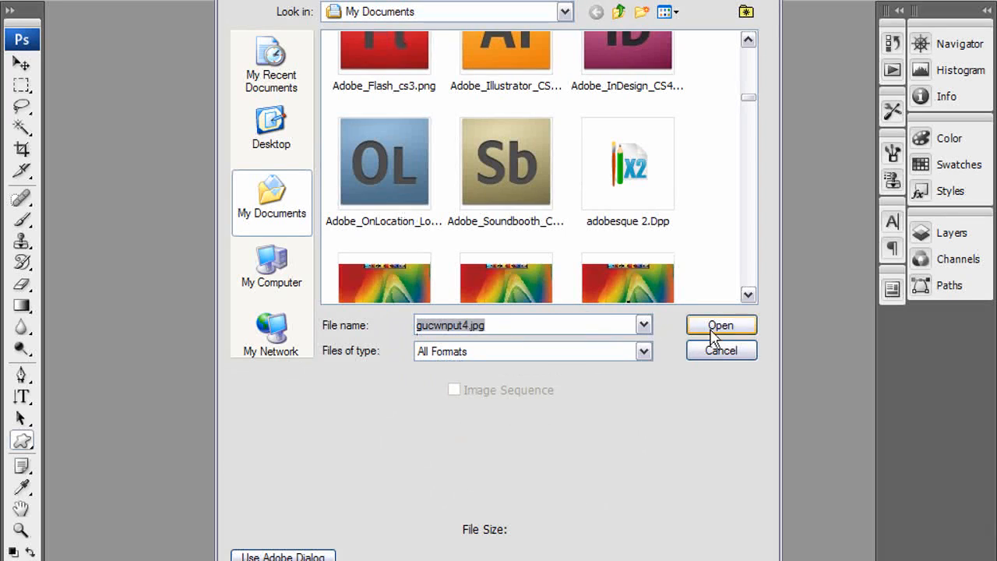
left_click(720, 326)
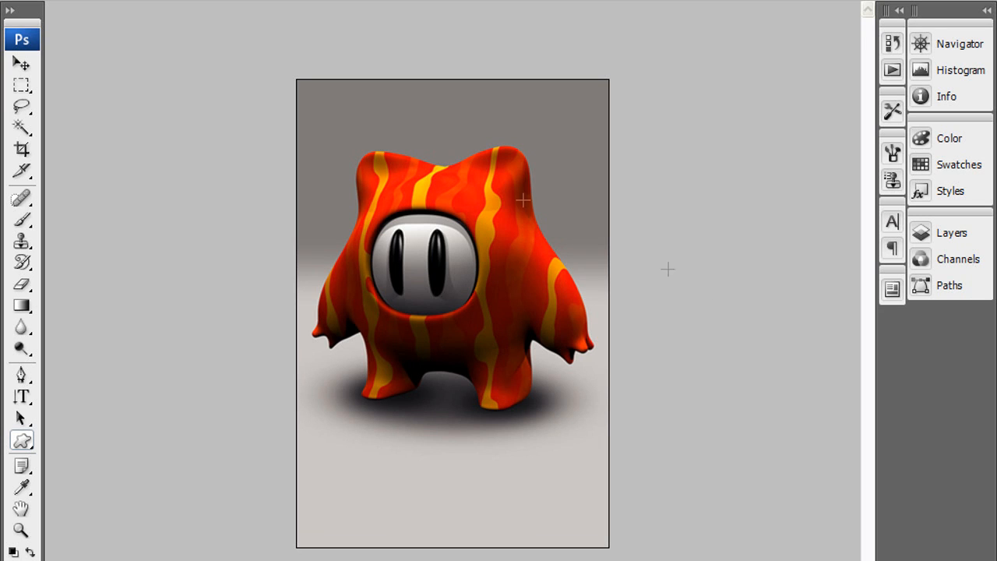
Select the Crop tool from the toolbox
left_click(22, 150)
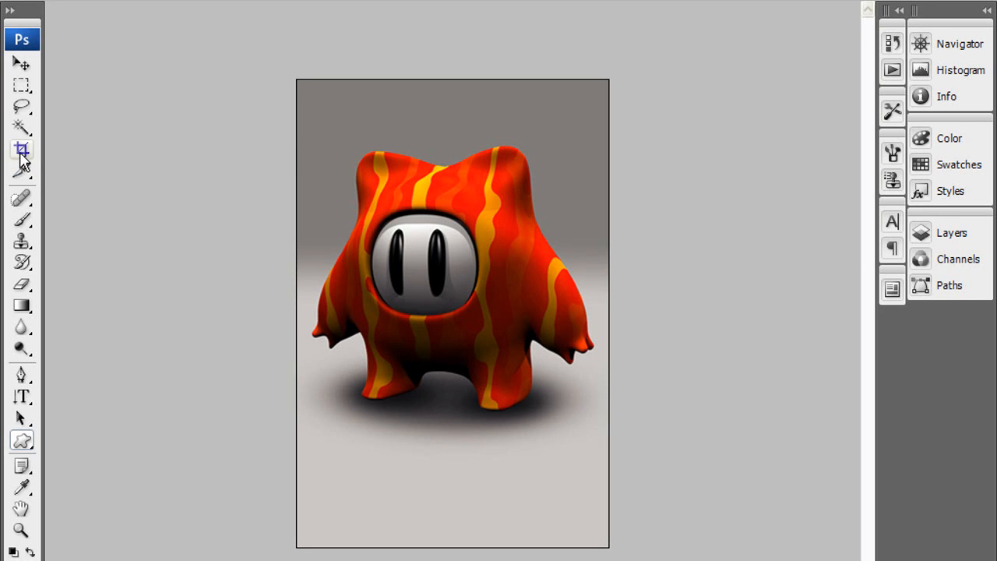
mouse_move(22, 150)
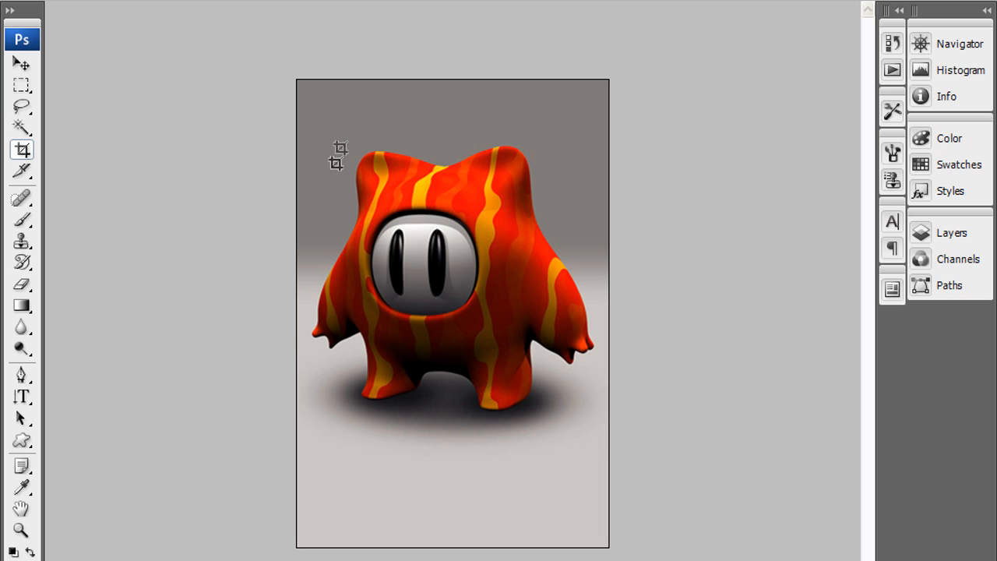
mouse_move(315, 137)
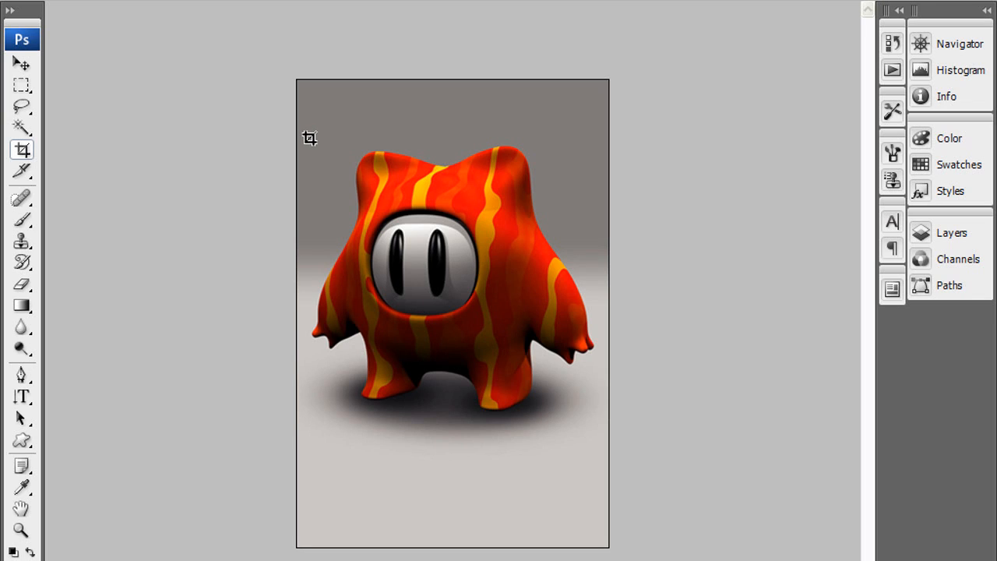
mouse_move(324, 320)
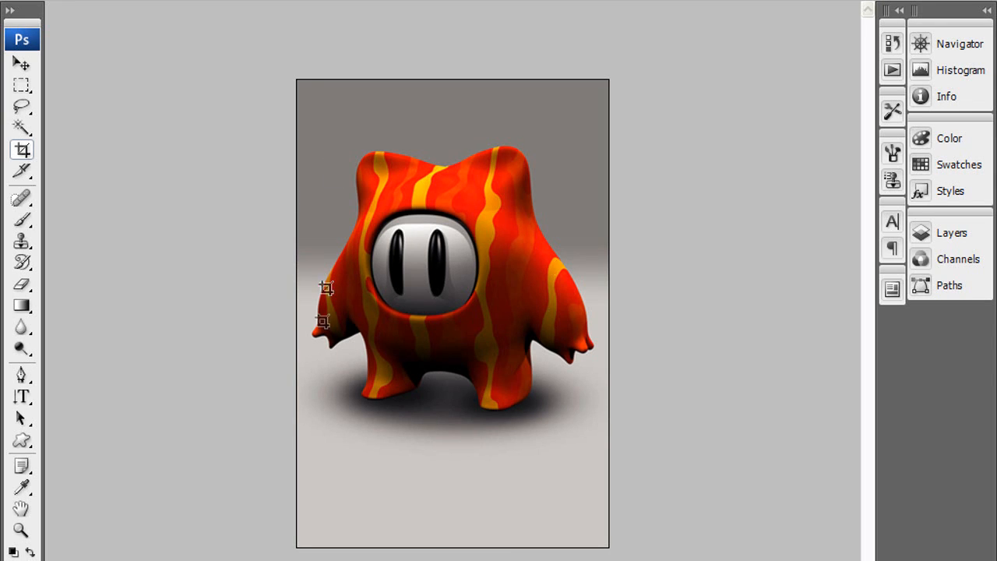
mouse_move(304, 152)
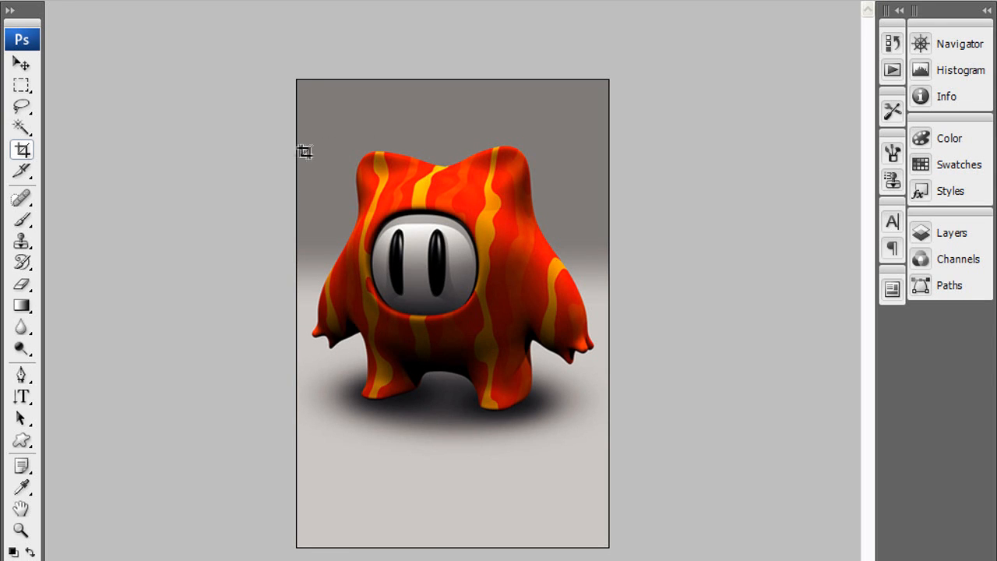
Mark a crop box over the monster, then tighten it to frame just the eyes
left_click_drag(304, 152, 568, 405)
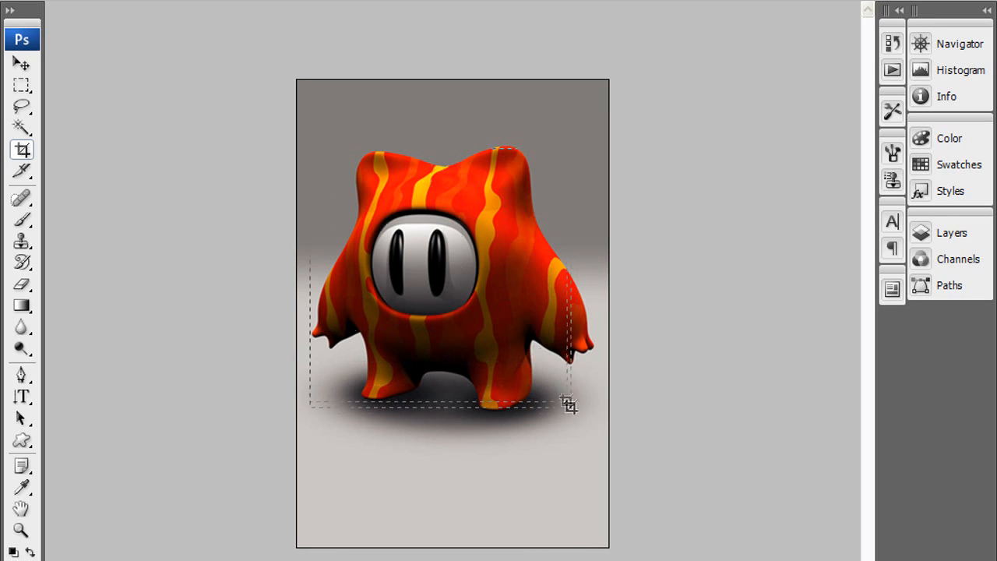
left_click_drag(569, 405, 604, 433)
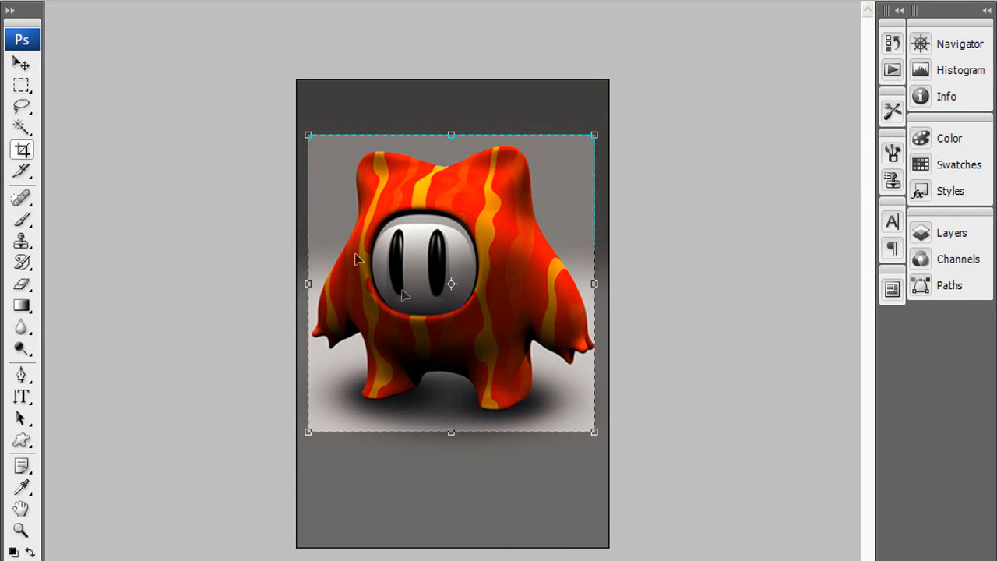
left_click_drag(308, 284, 381, 284)
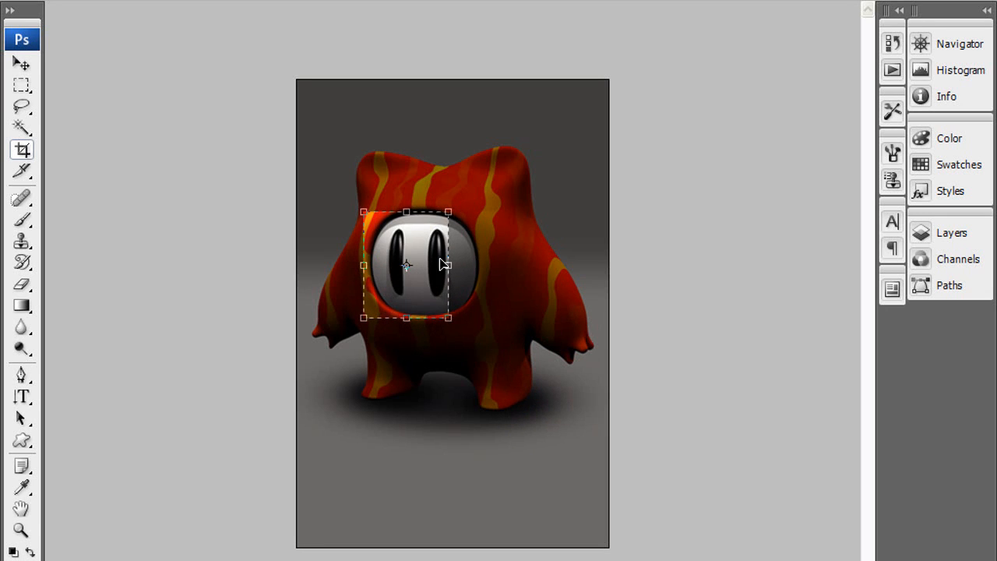
left_click_drag(448, 265, 480, 265)
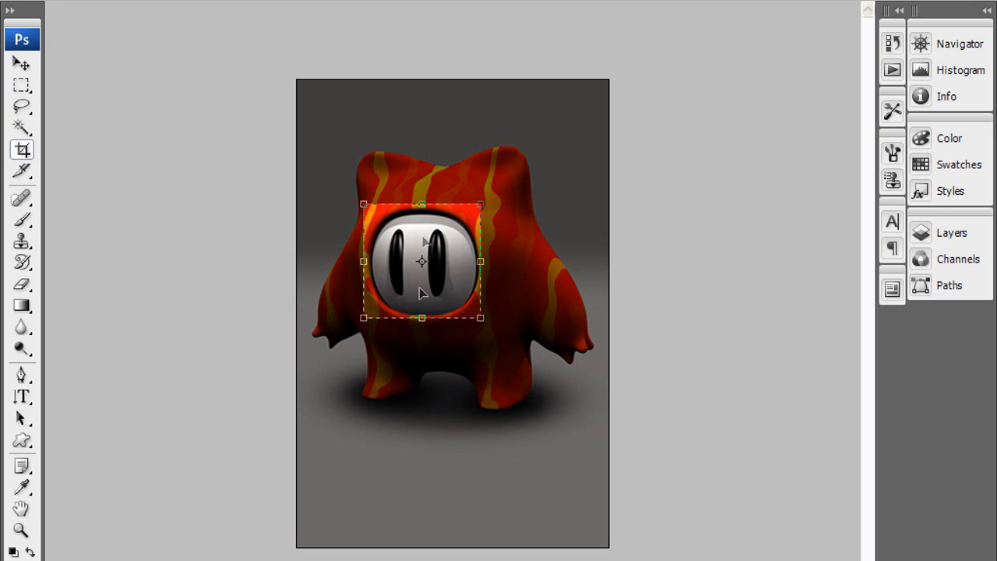
mouse_move(226, 41)
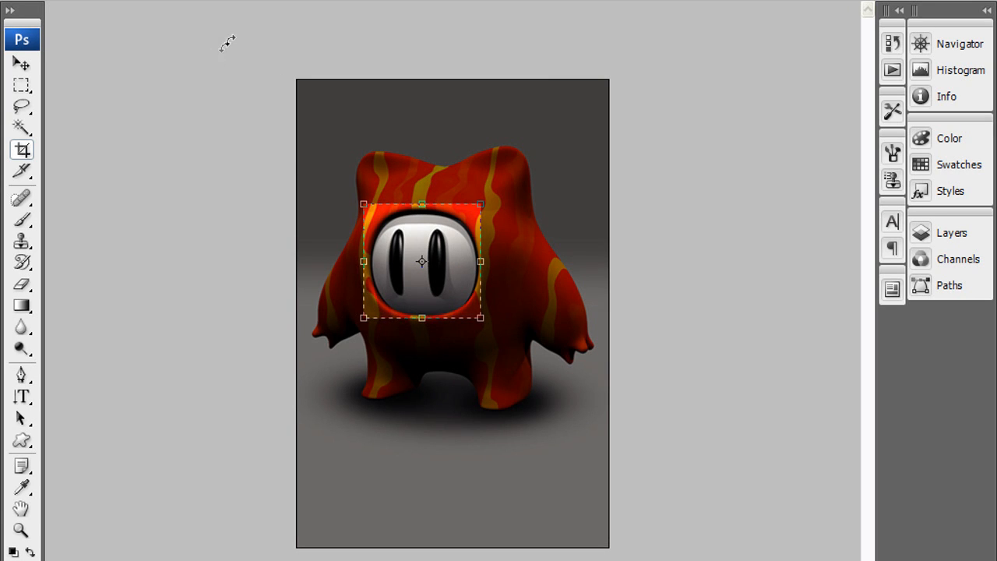
mouse_move(256, 103)
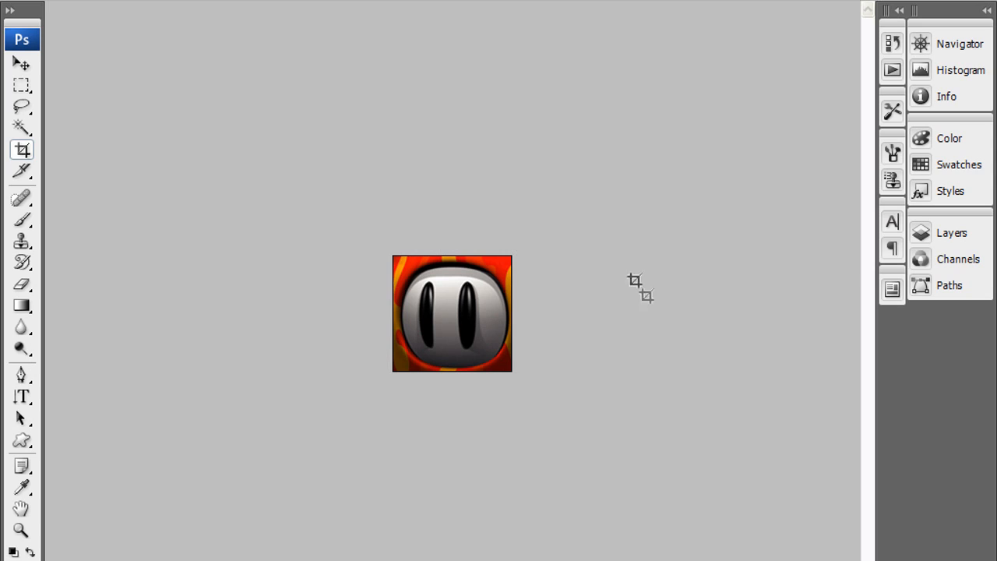
mouse_move(467, 259)
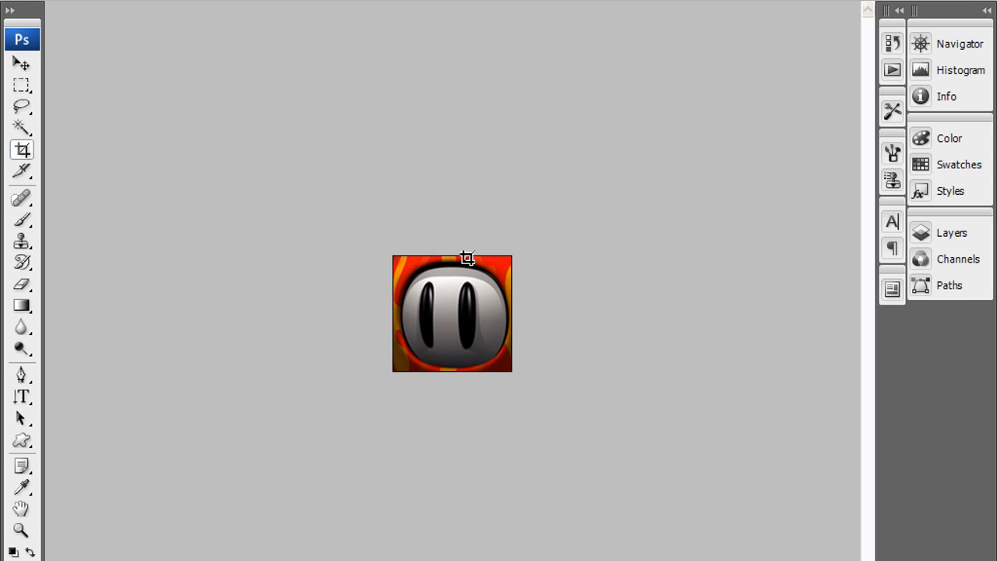
mouse_move(467, 259)
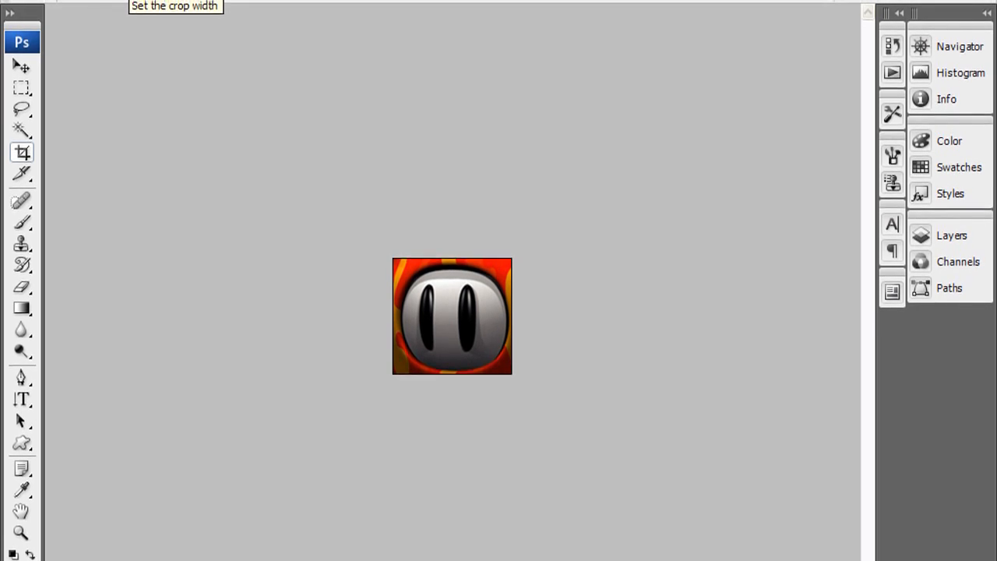
Enter a fixed crop width of 20 px and begin the height with 1
left_click(22, 153)
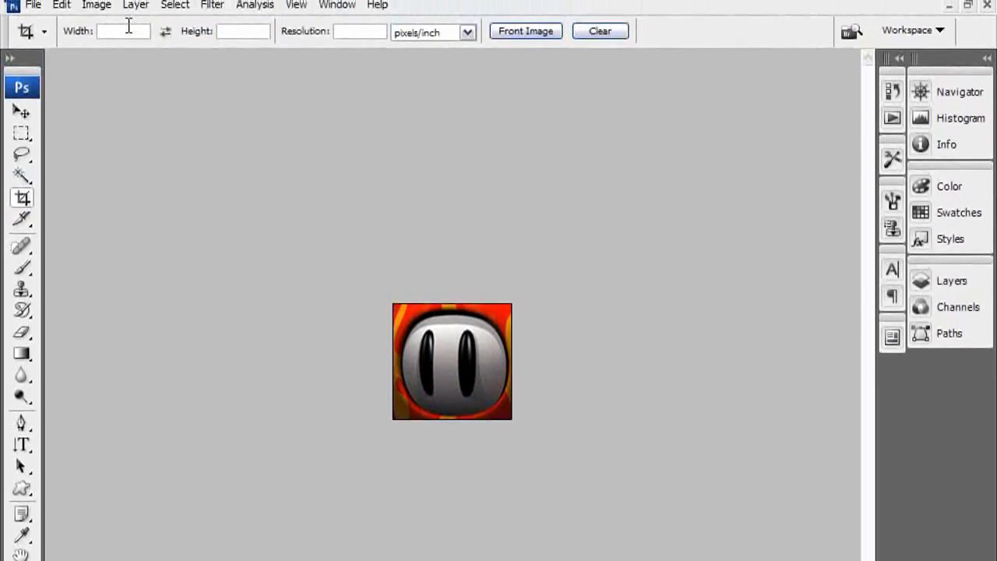
type("20 cm")
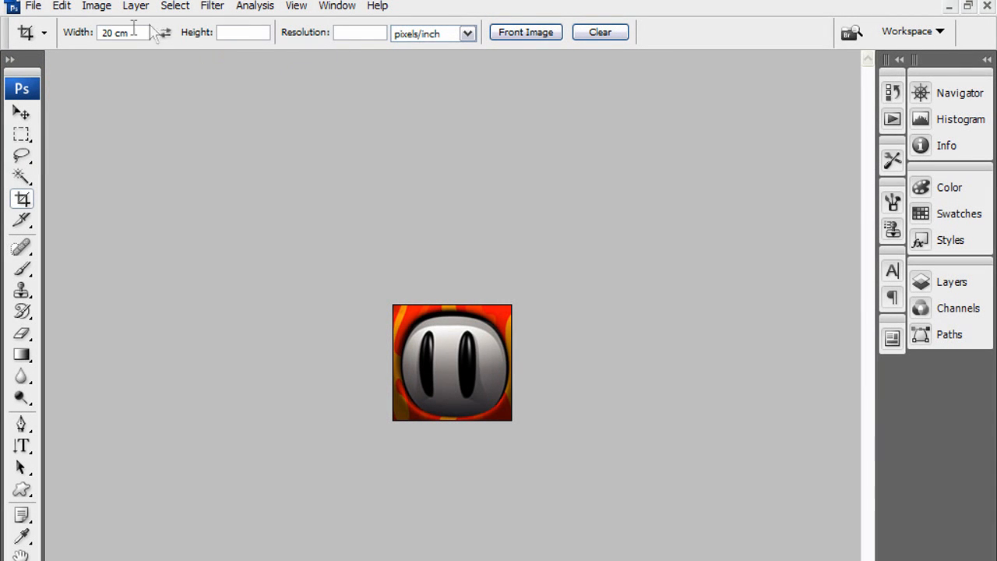
left_click(124, 31)
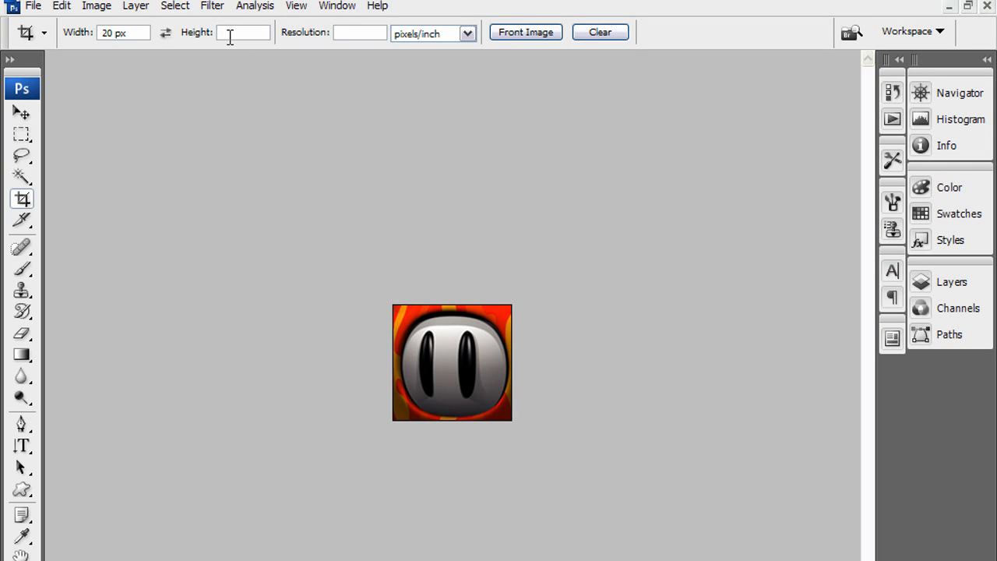
type("1")
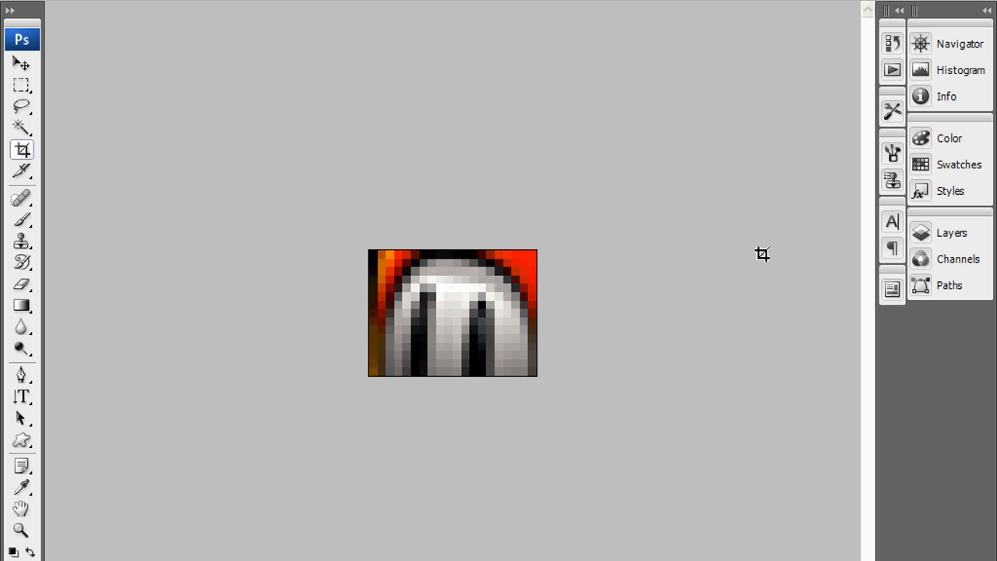
mouse_move(735, 294)
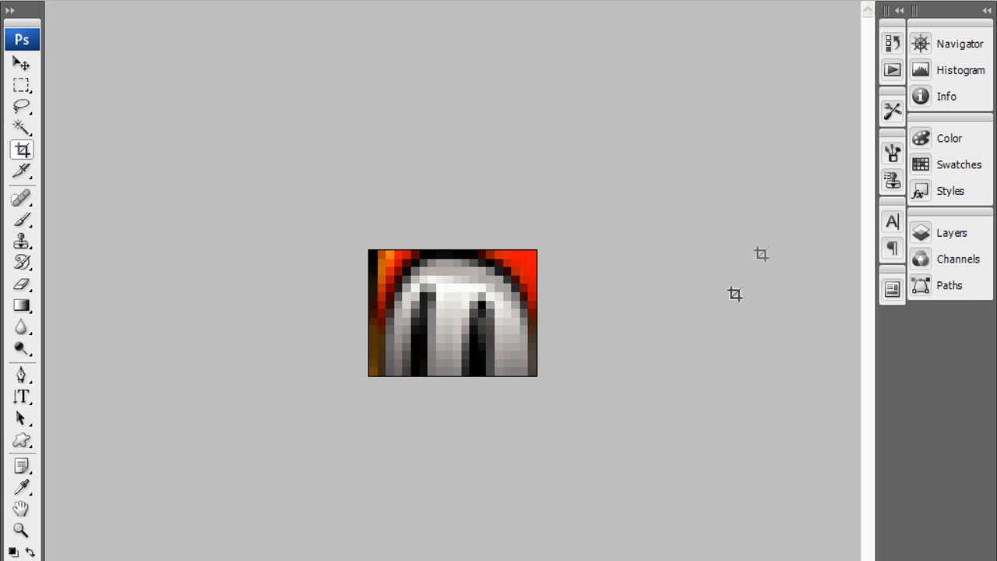